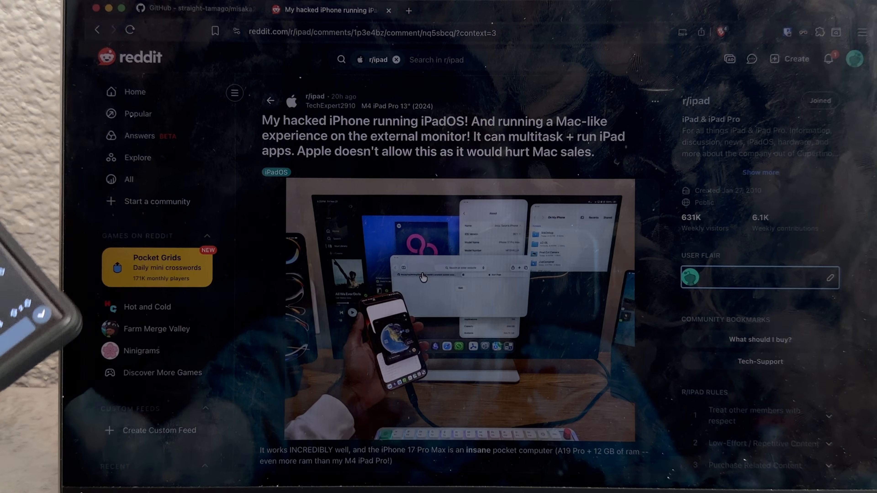
- Switch from the Reddit iPadOS post to the straight-tamago/misaka26 repository tab
left_click(182, 10)
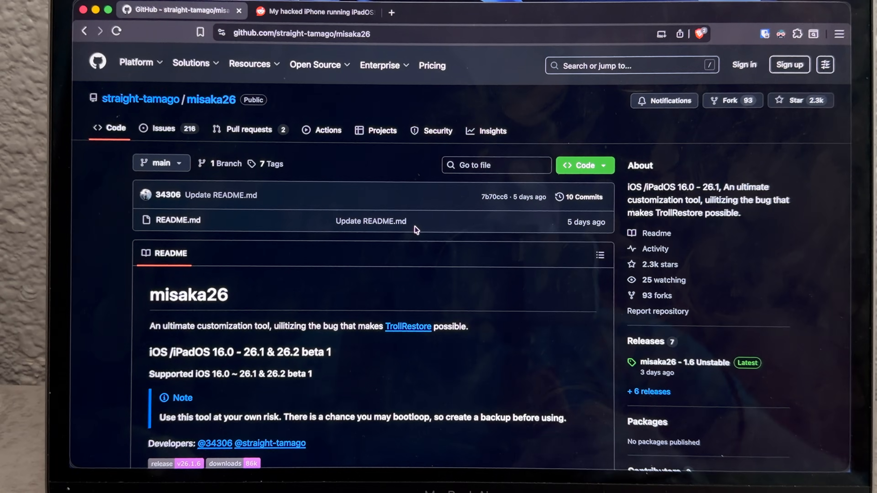
mouse_move(329, 311)
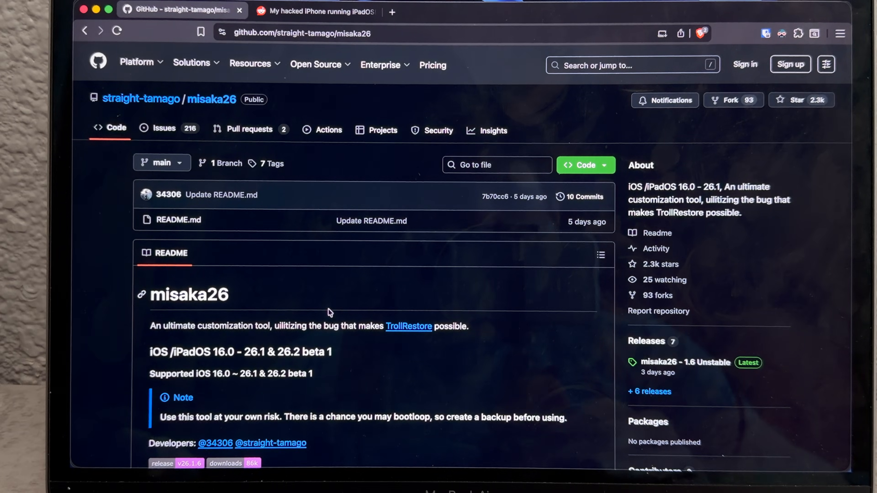
mouse_move(275, 368)
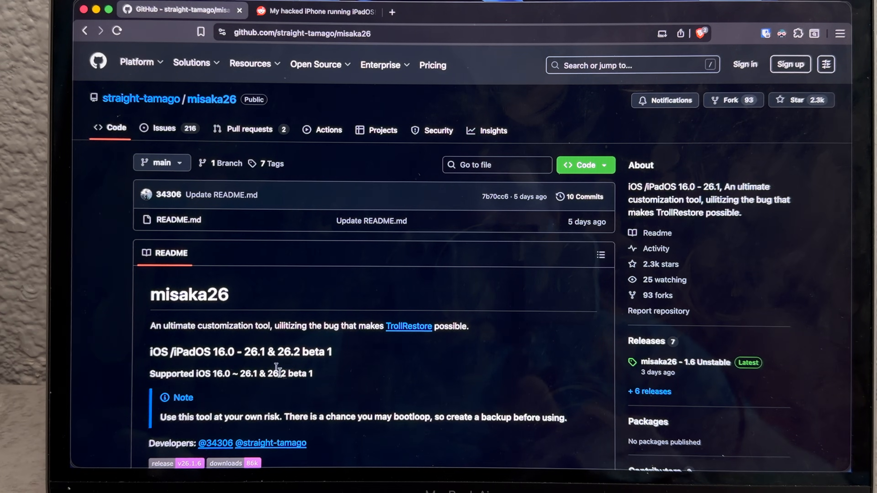
mouse_move(330, 371)
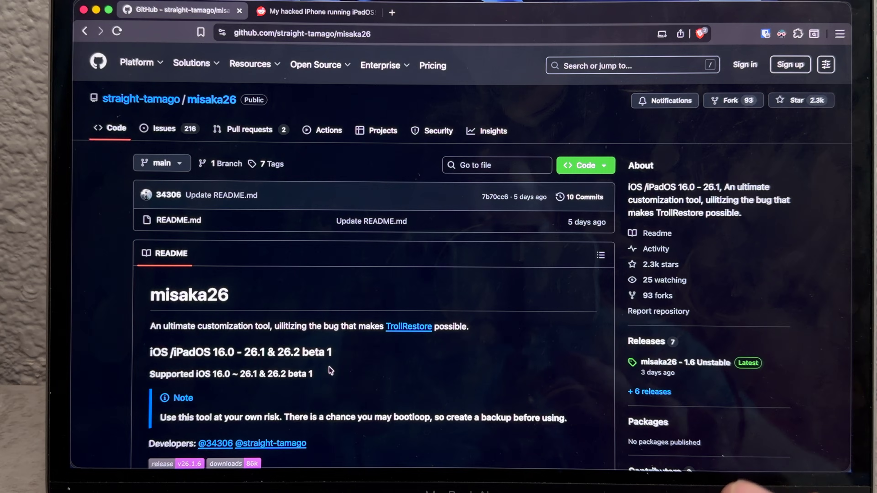
- Scroll the README past How to Use and Supported Features down to the upcoming features
scroll("down", 3)
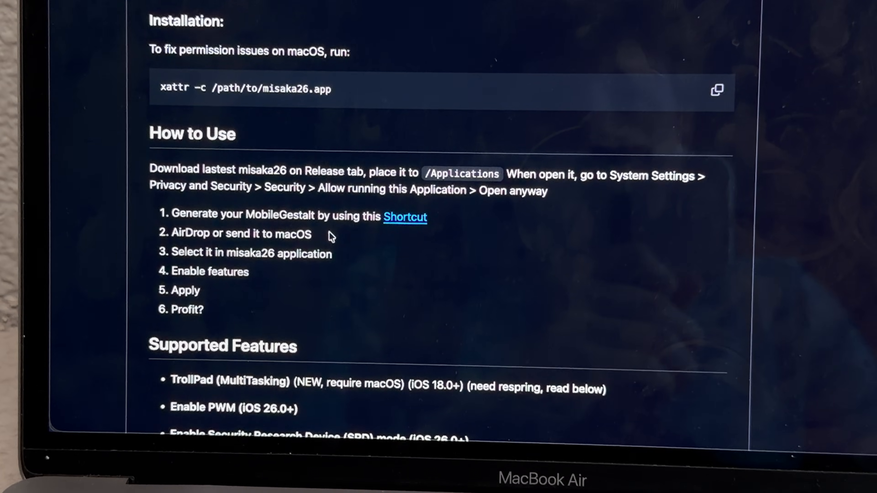
scroll("down", 3)
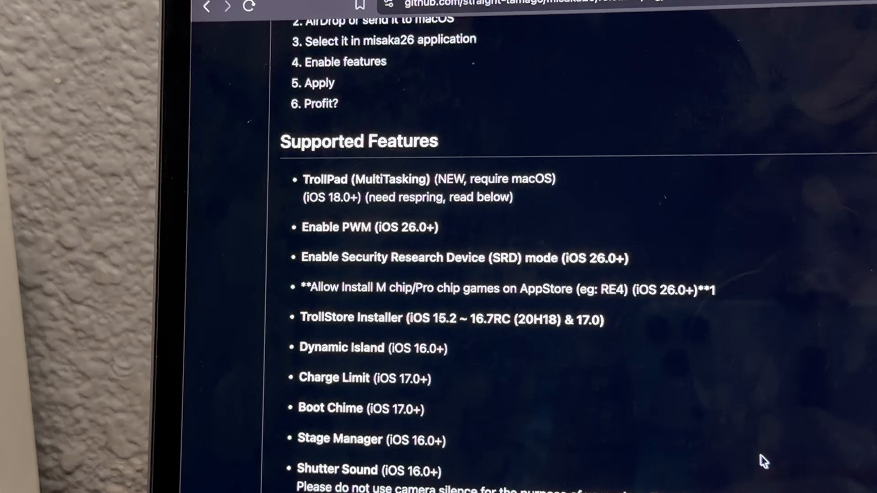
mouse_move(424, 249)
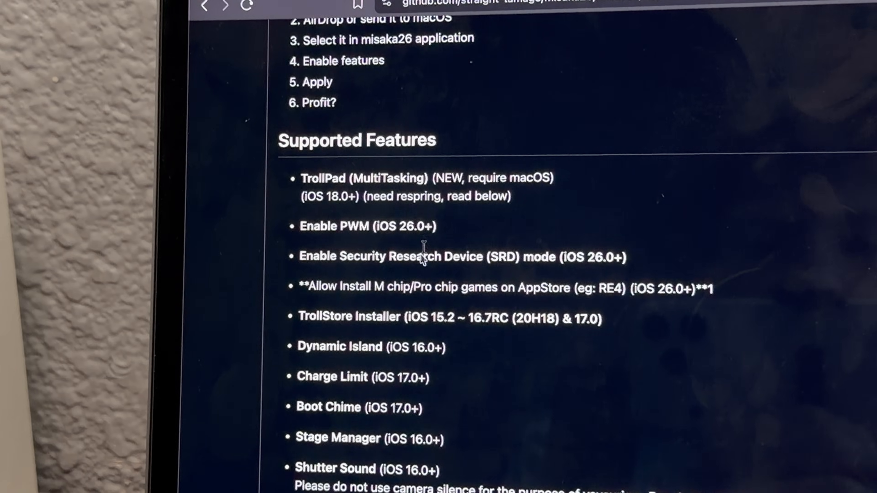
scroll("down", 3)
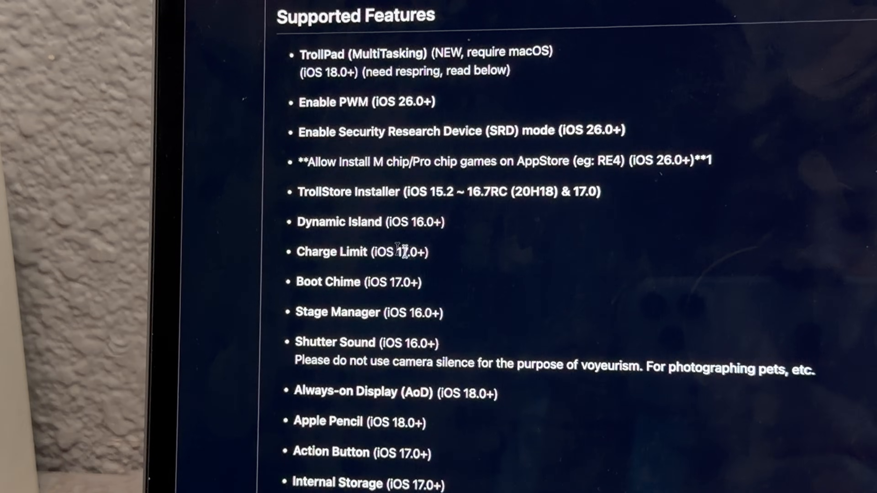
scroll("down", 3)
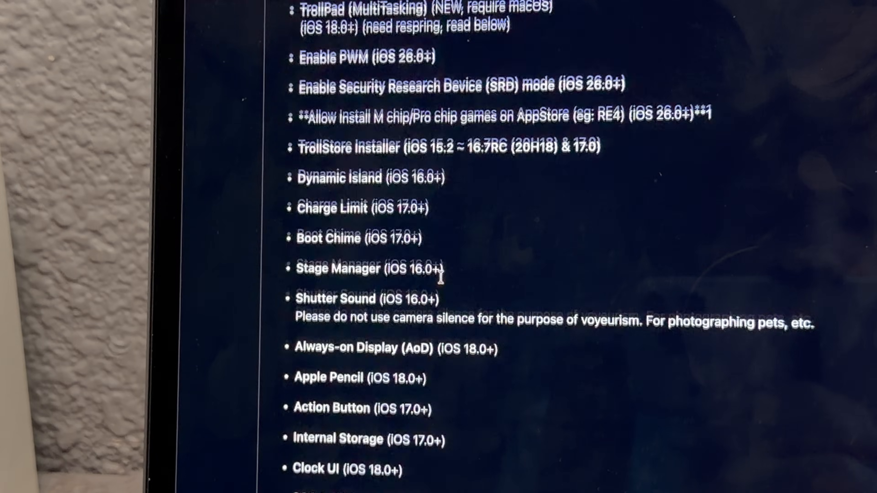
scroll("down", 3)
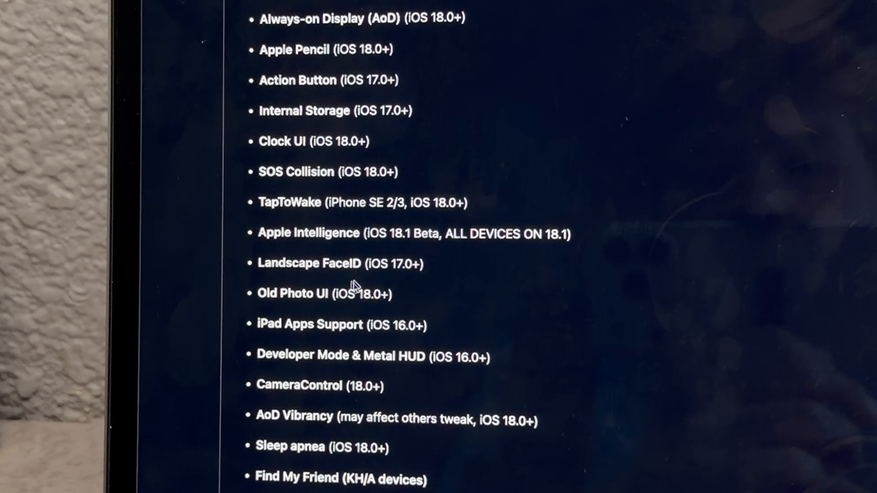
scroll("down", 3)
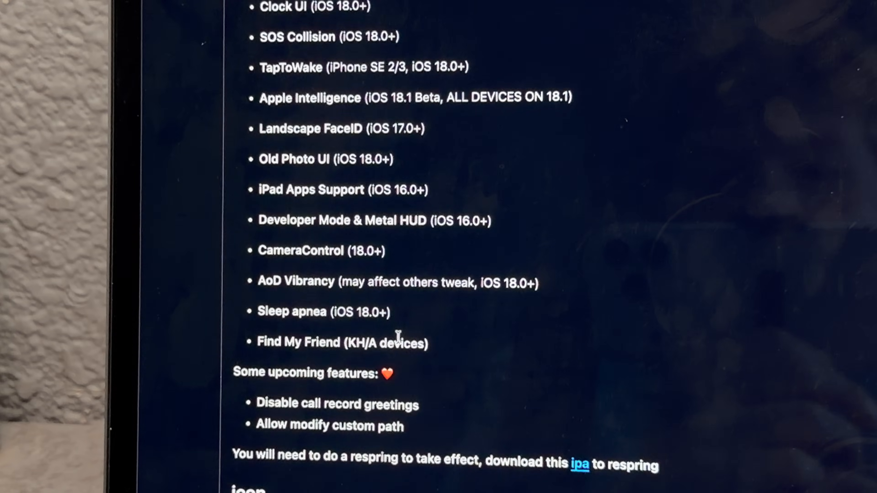